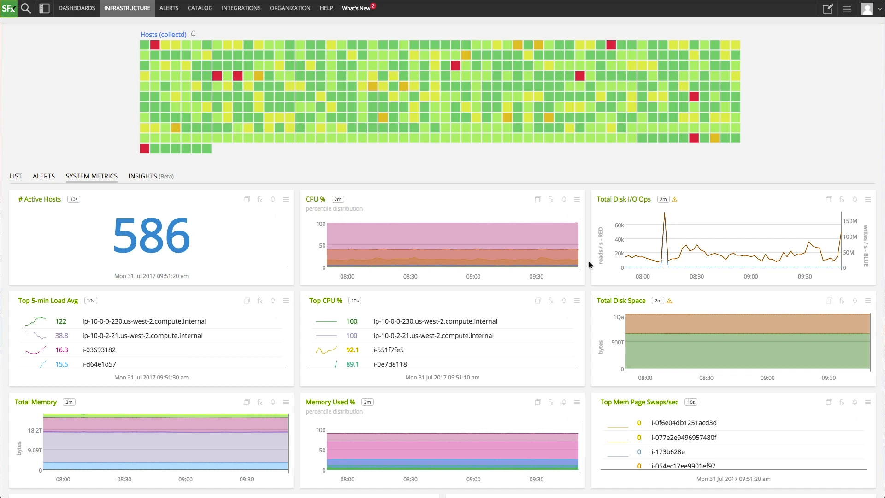
Open the Memory Used % chart from System Metrics in the chart editor.
scroll(down, 3)
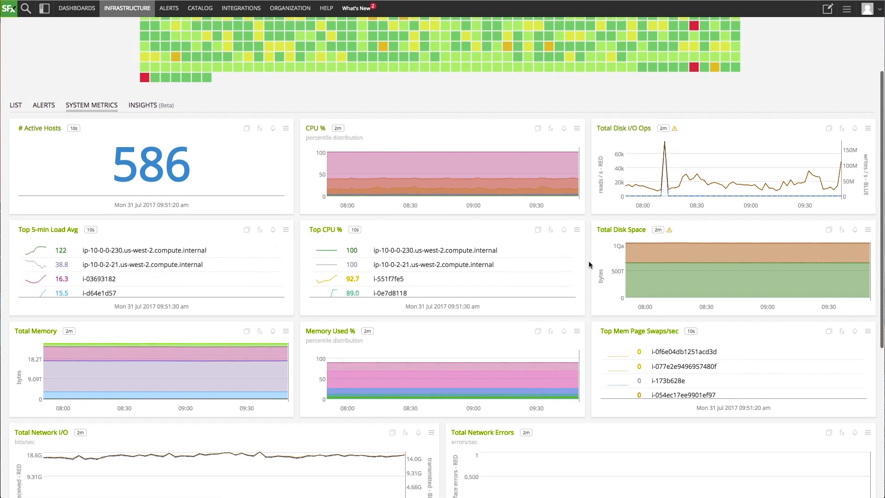
click(576, 320)
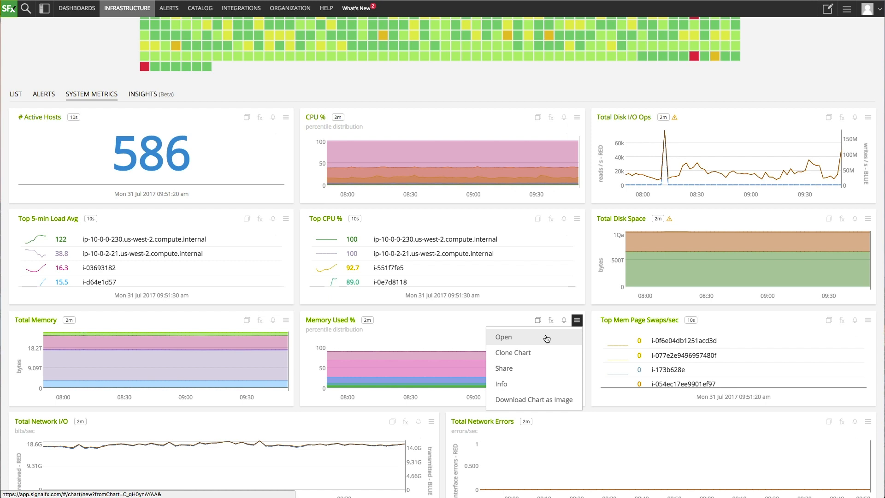
click(504, 337)
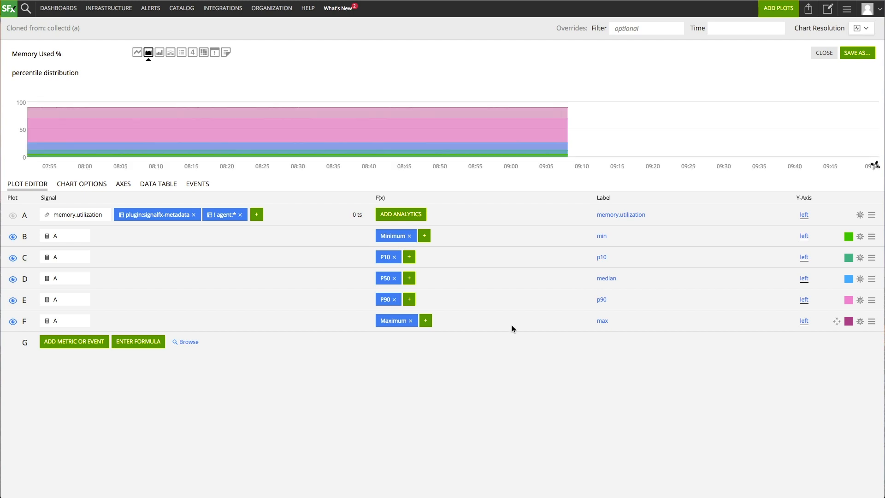
Expand the ADD PLOTS creation options and its Chart submenu.
click(401, 214)
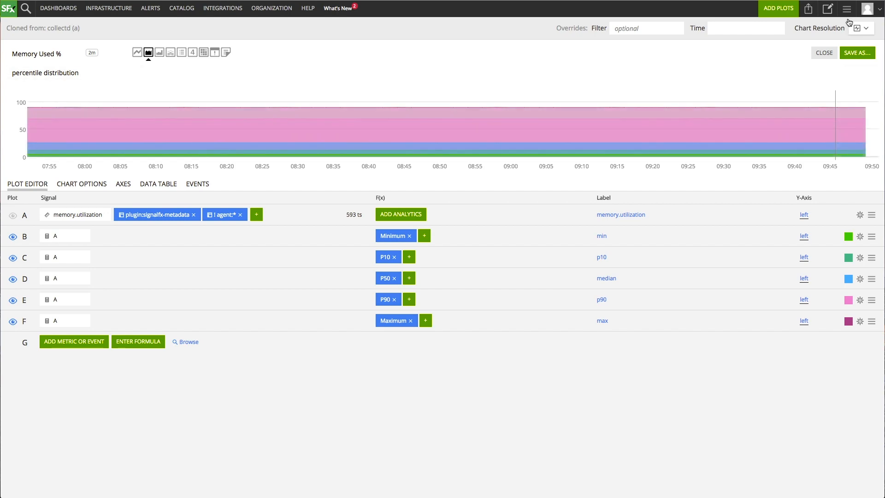
click(846, 9)
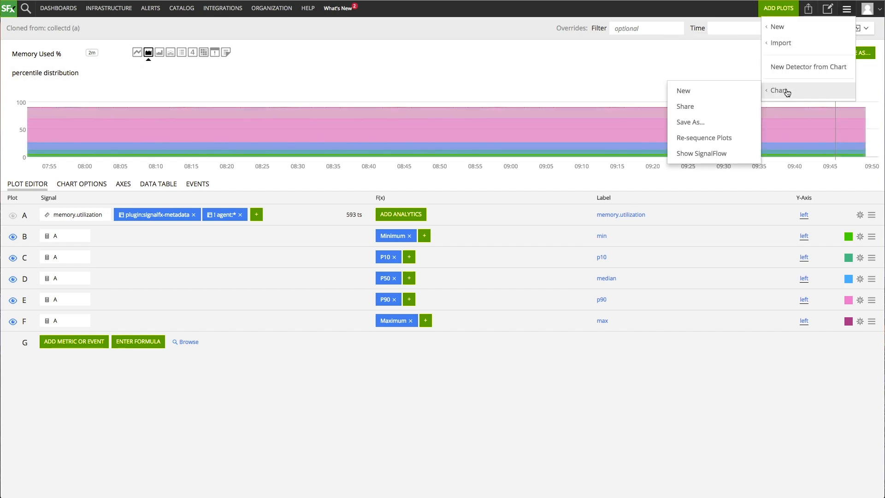
click(685, 106)
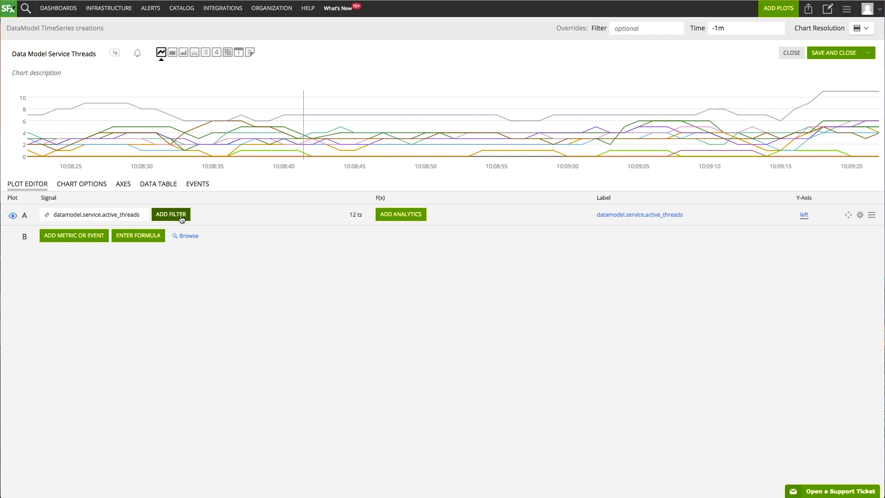
Pin per-source thread values in the Data Table, then open the Alerting Demo dashboard.
click(170, 215)
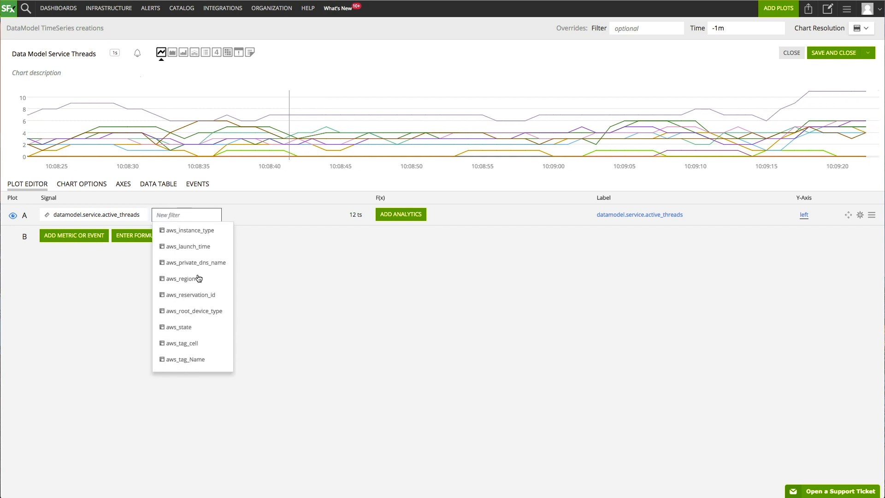
scroll(down, 3)
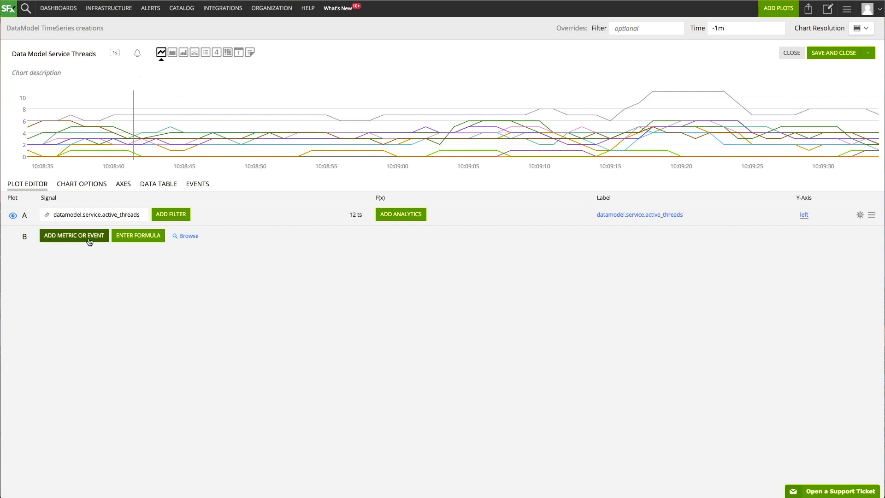
mouse_move(100, 264)
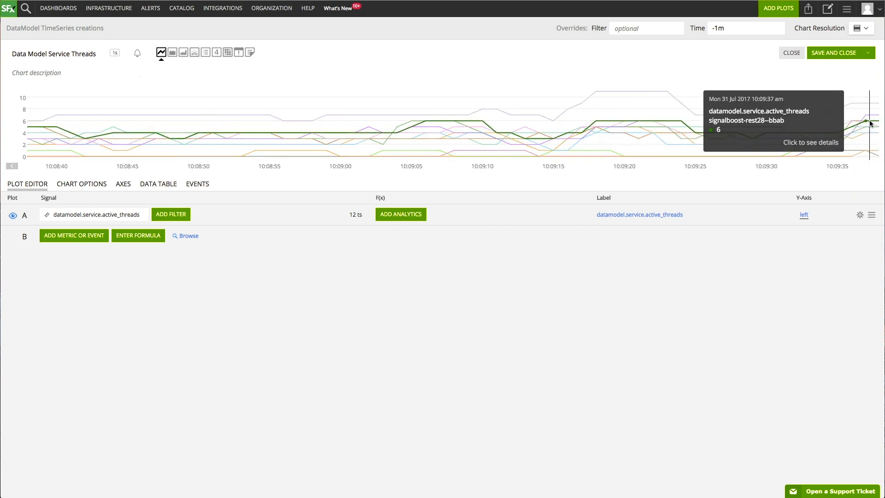
click(158, 183)
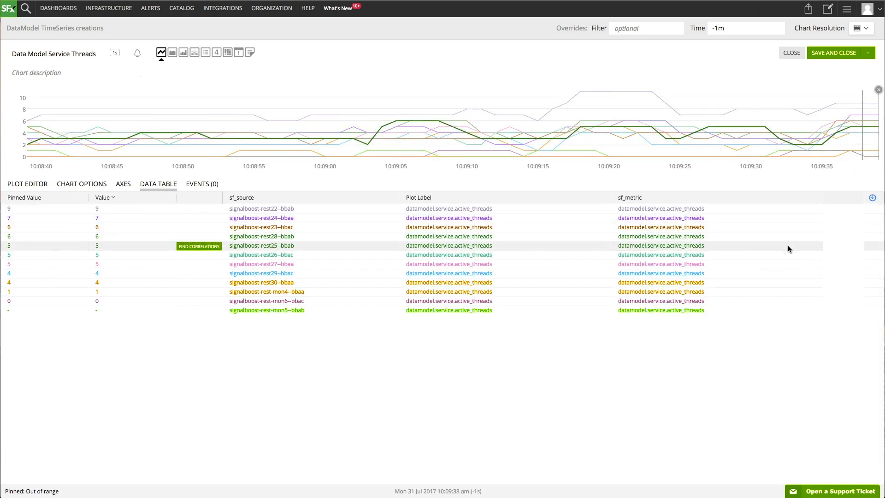
click(27, 183)
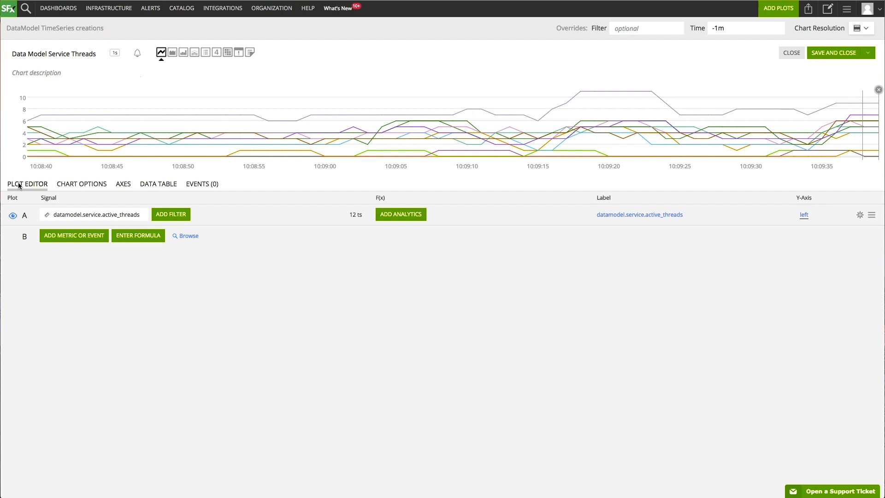
click(790, 52)
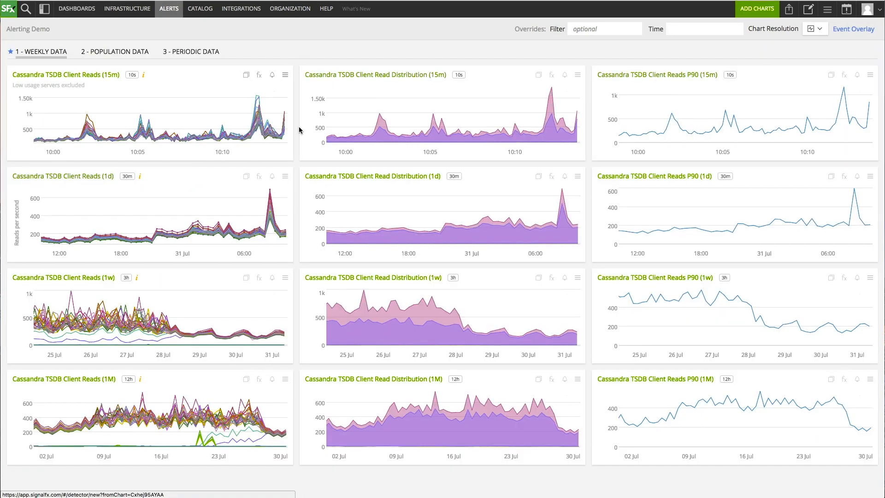
Create a 'Reads' detector on Cassandra client reads with Outlier Detection, started now.
click(272, 75)
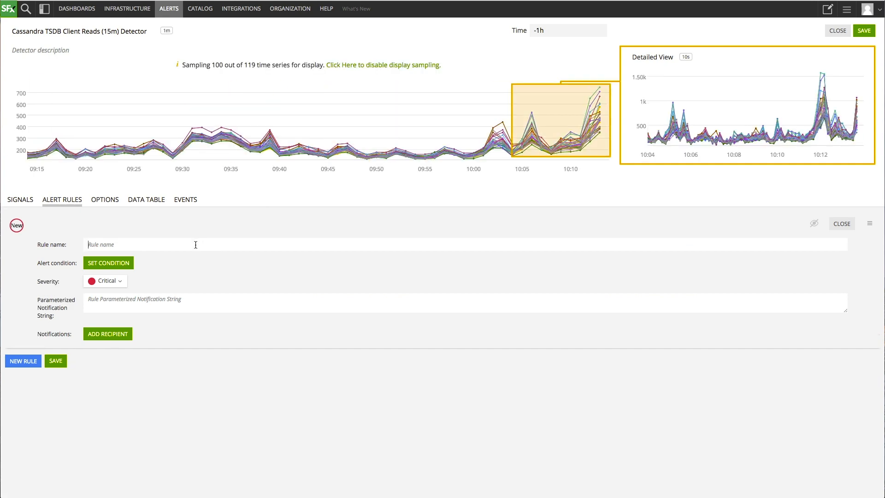
text(Reads Too High)
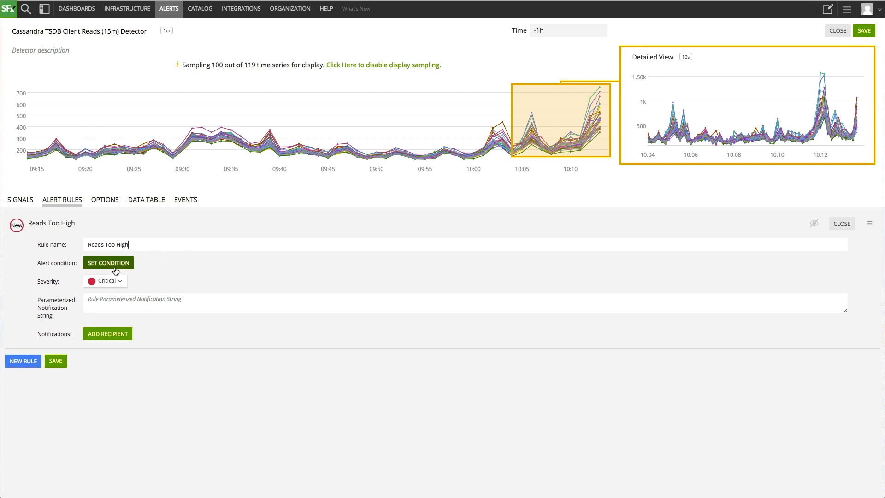
click(108, 262)
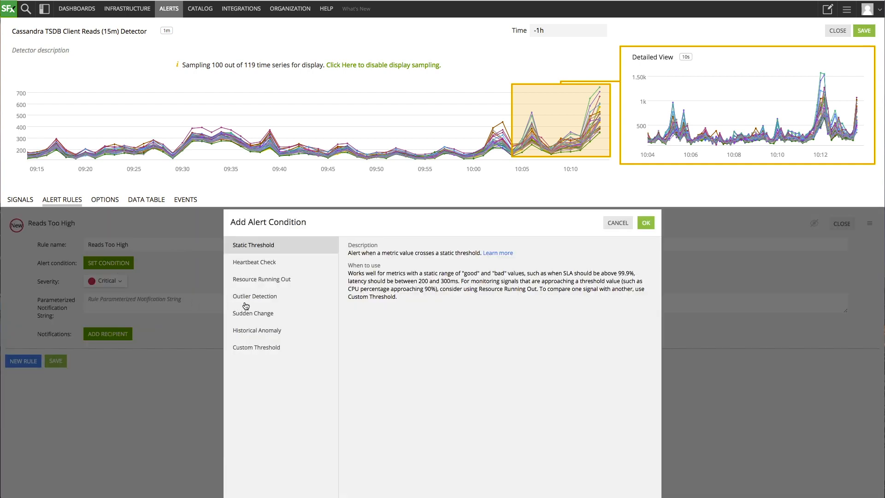
click(255, 296)
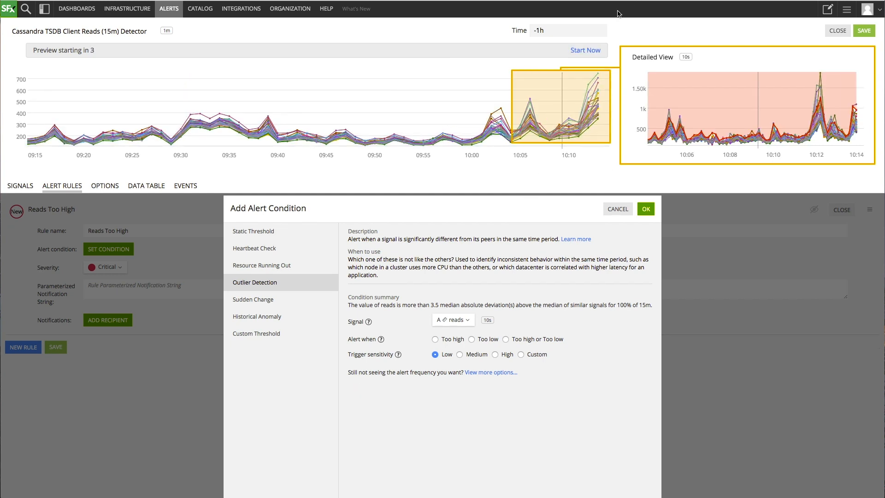
click(585, 50)
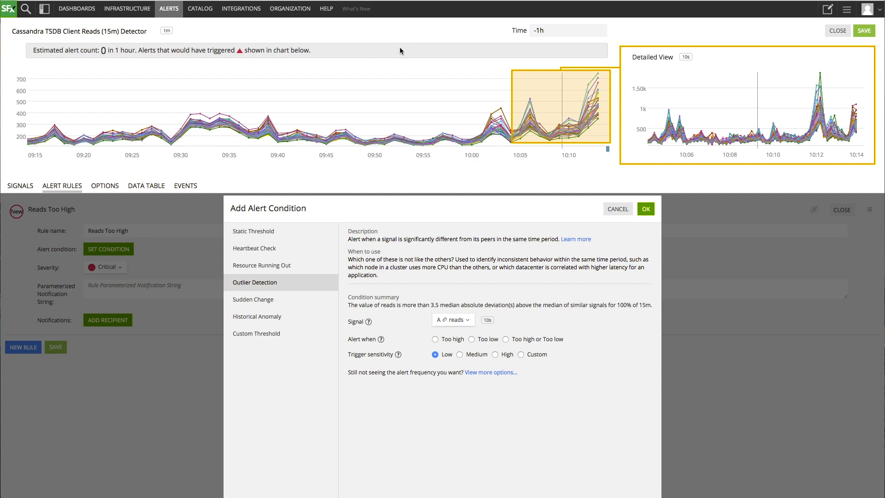
click(77, 8)
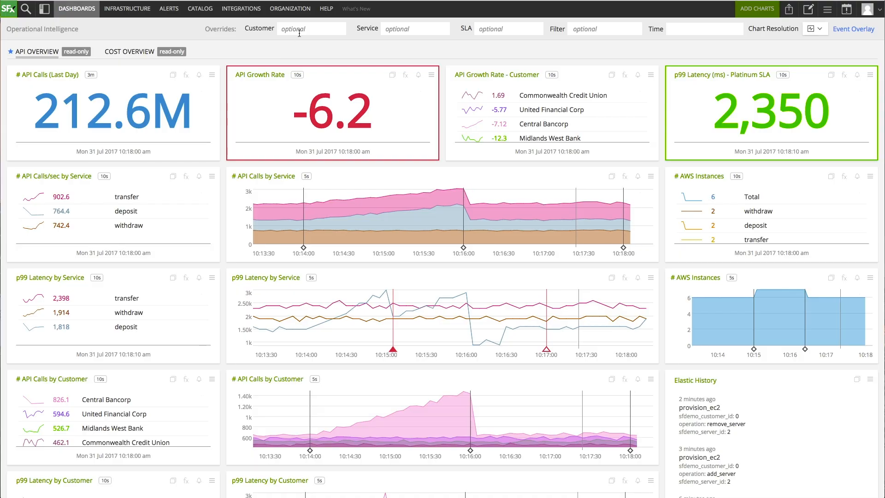
Find signals correlated with the p99 latency spike, then switch to Infrastructure.
click(386, 350)
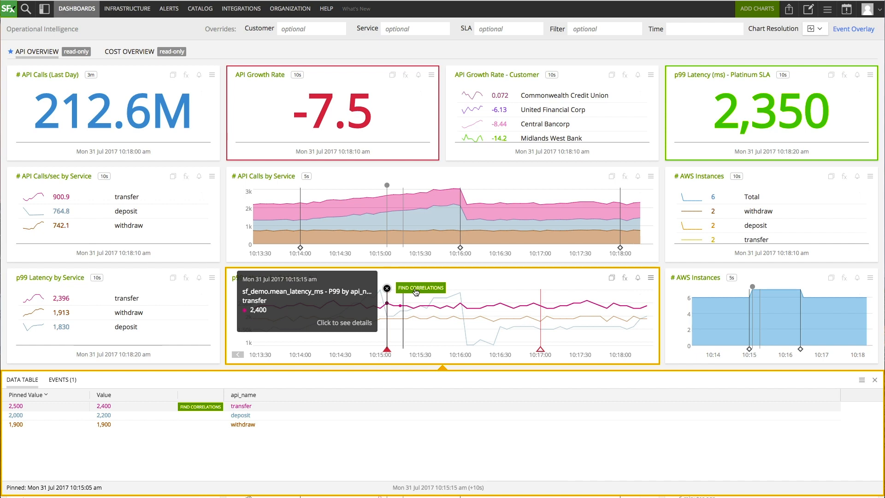
click(421, 288)
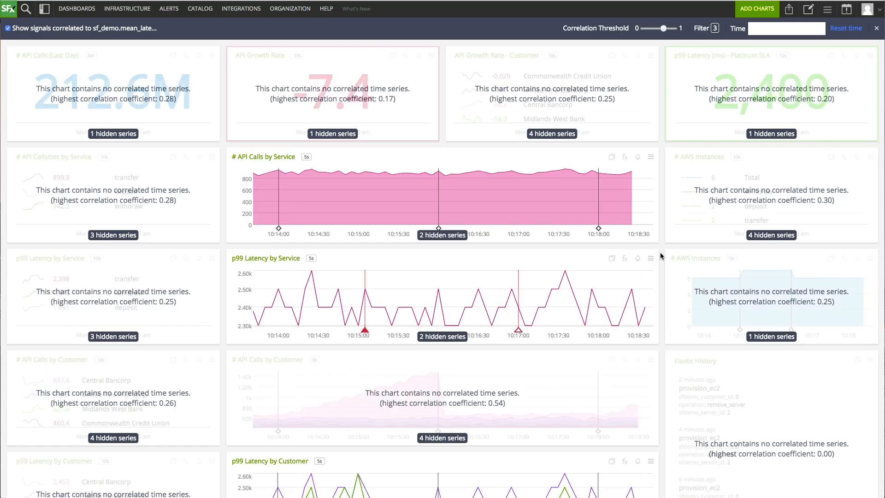
scroll(down, 3)
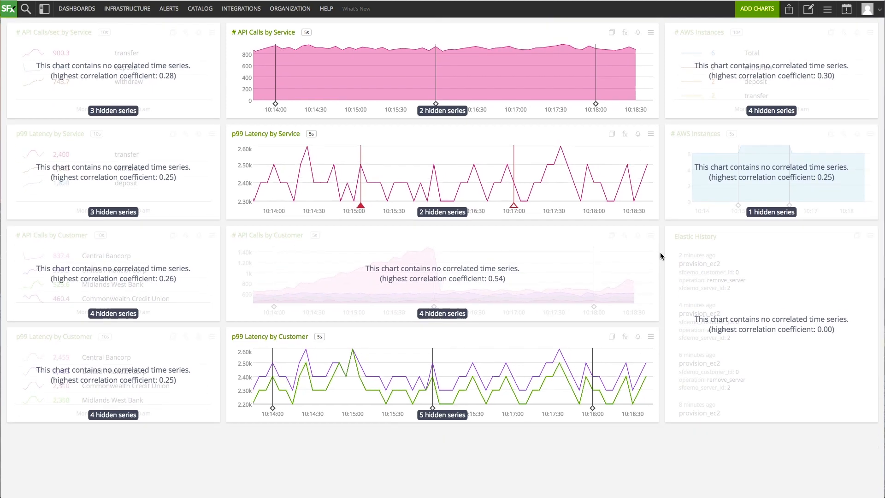
click(127, 9)
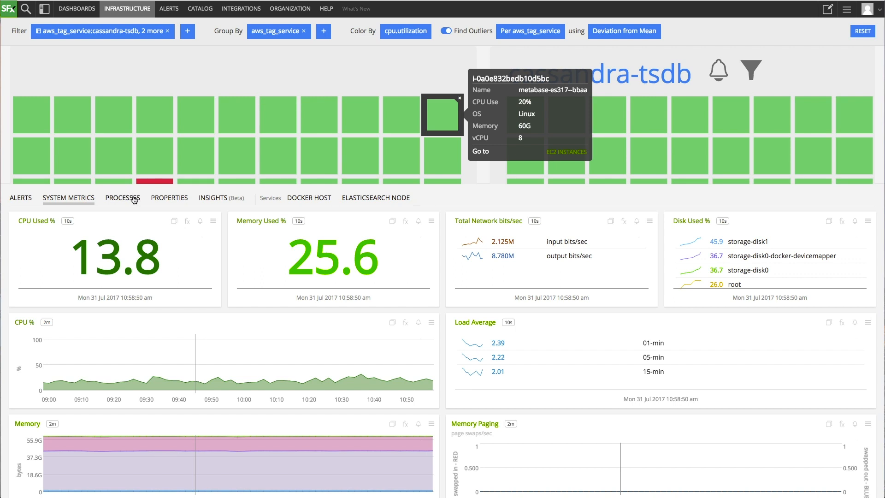
View the host's Processes, Properties, Docker Host and Elasticsearch Node tabs, then close the card.
click(122, 197)
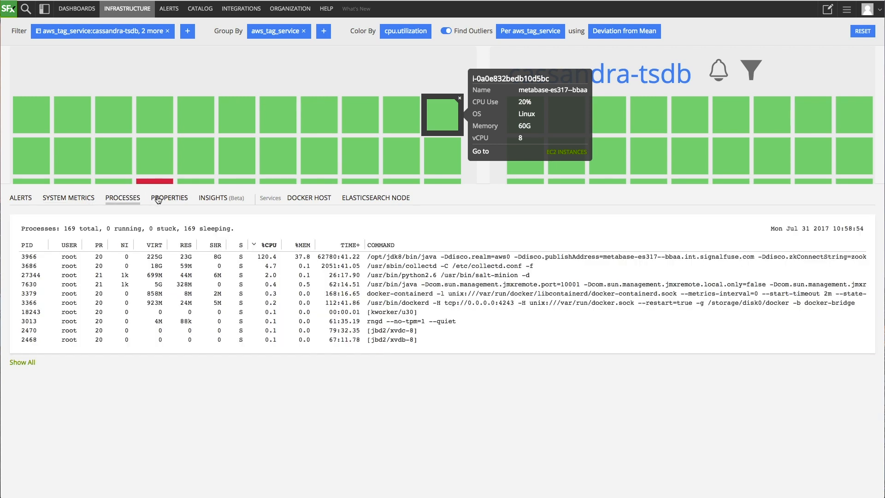
mouse_move(164, 201)
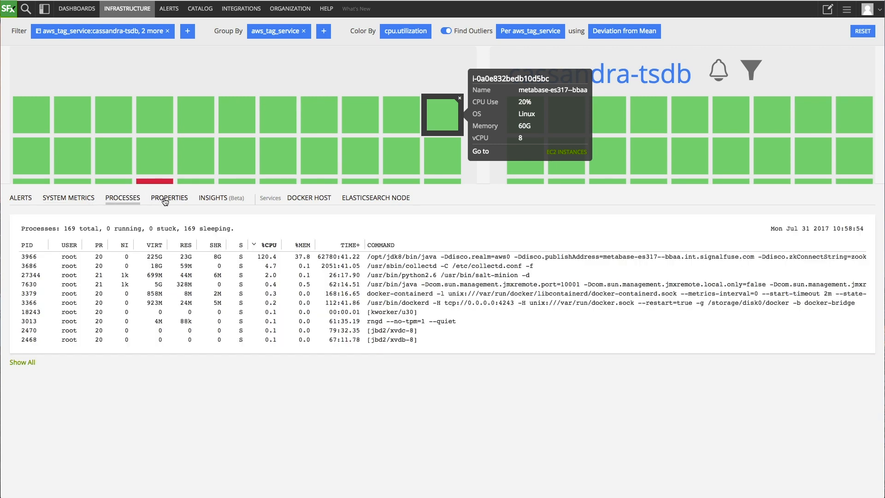
click(169, 198)
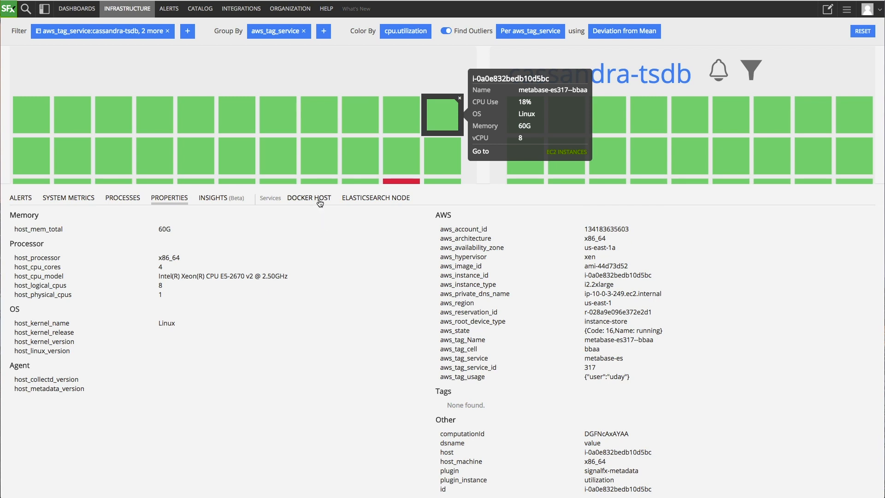
click(309, 198)
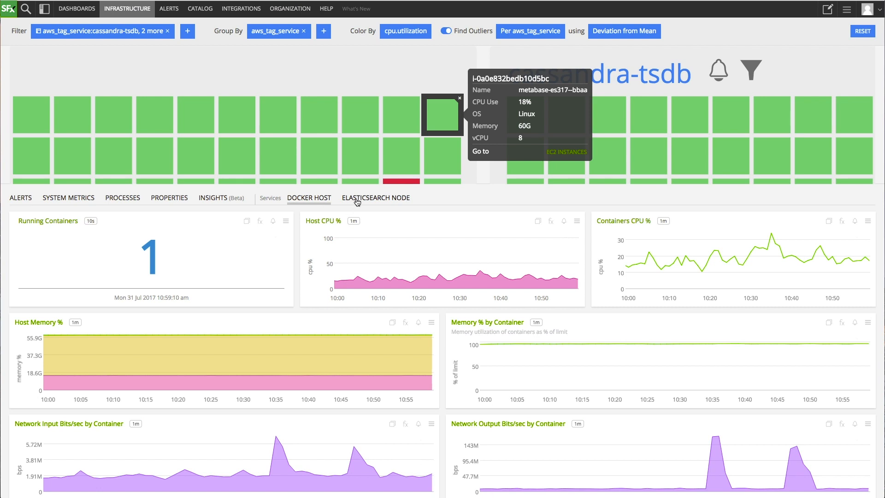
click(375, 197)
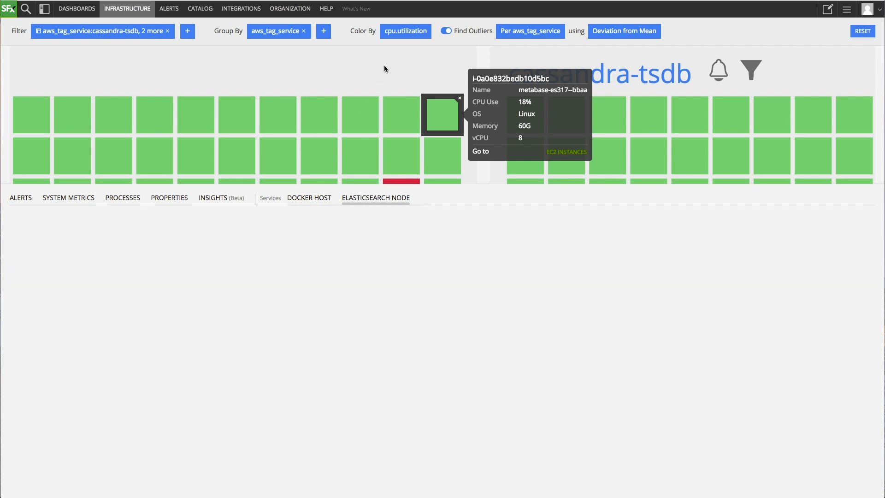
click(375, 198)
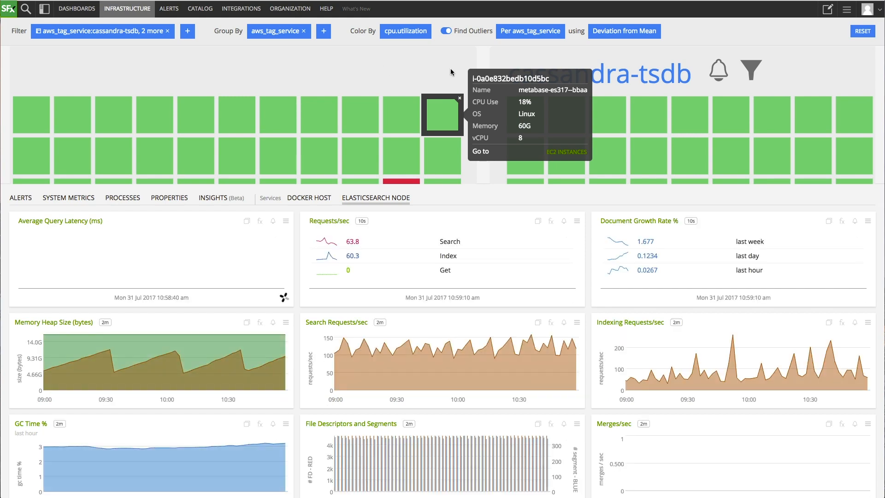
click(442, 115)
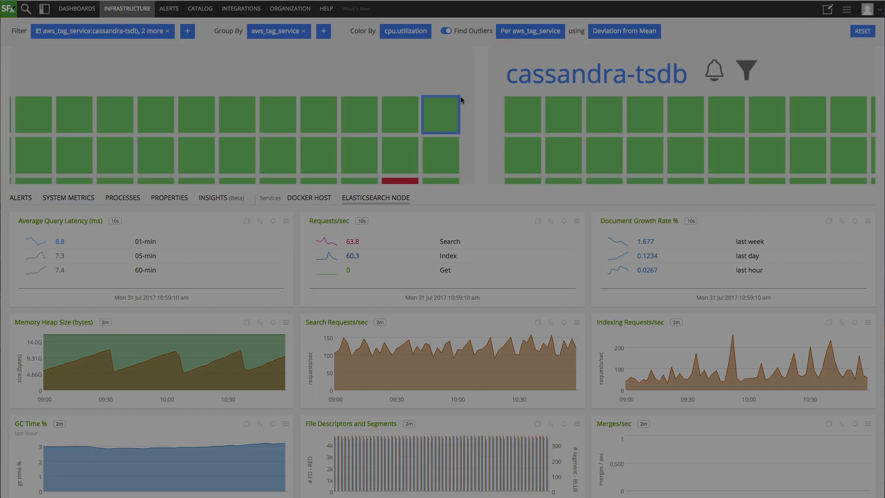